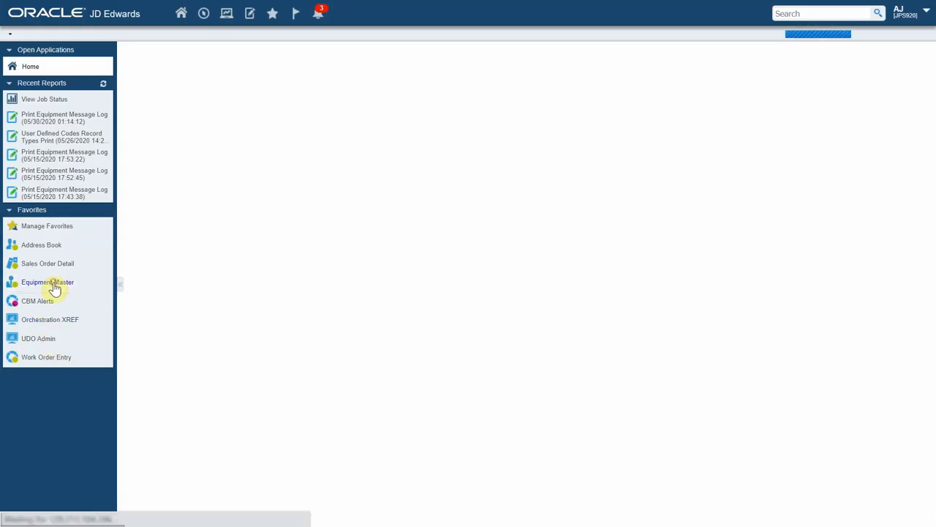
Open Equipment Master from Favorites to list the IoT Forklifts query results
click(47, 281)
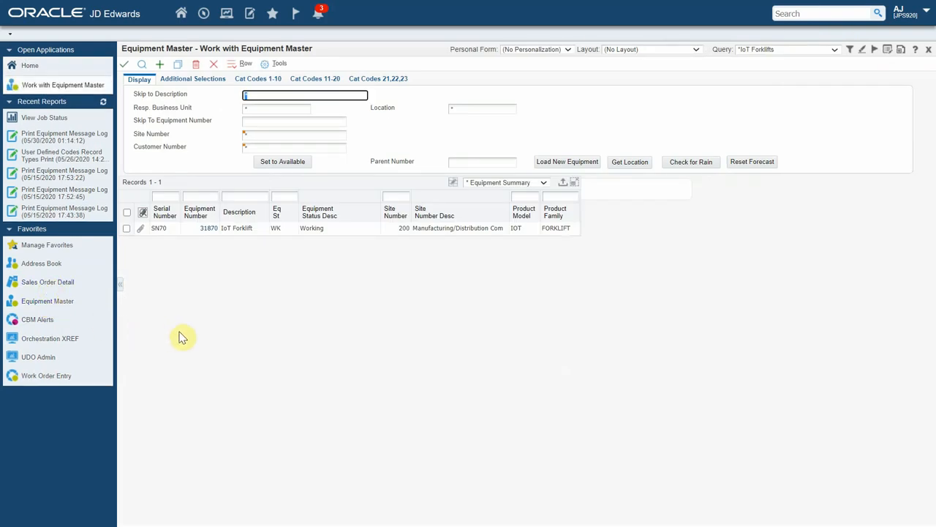
mouse_move(243, 243)
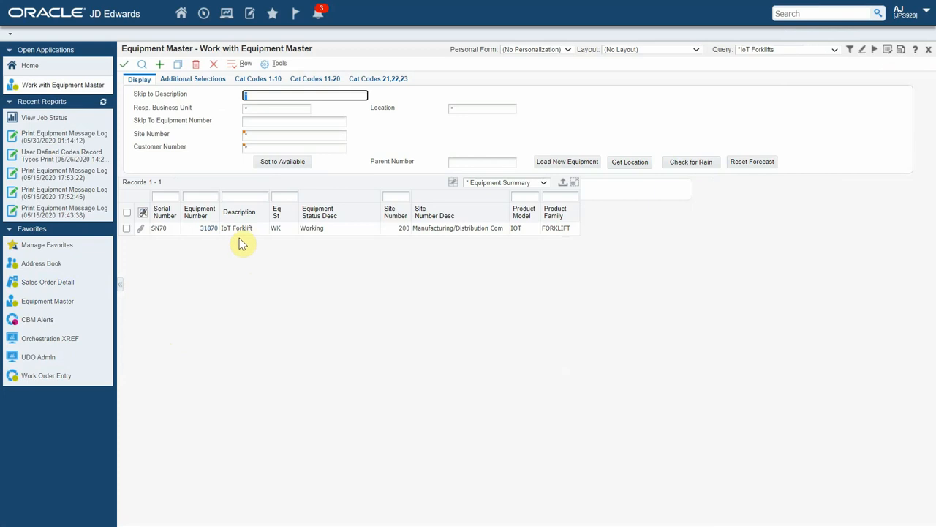
mouse_move(233, 243)
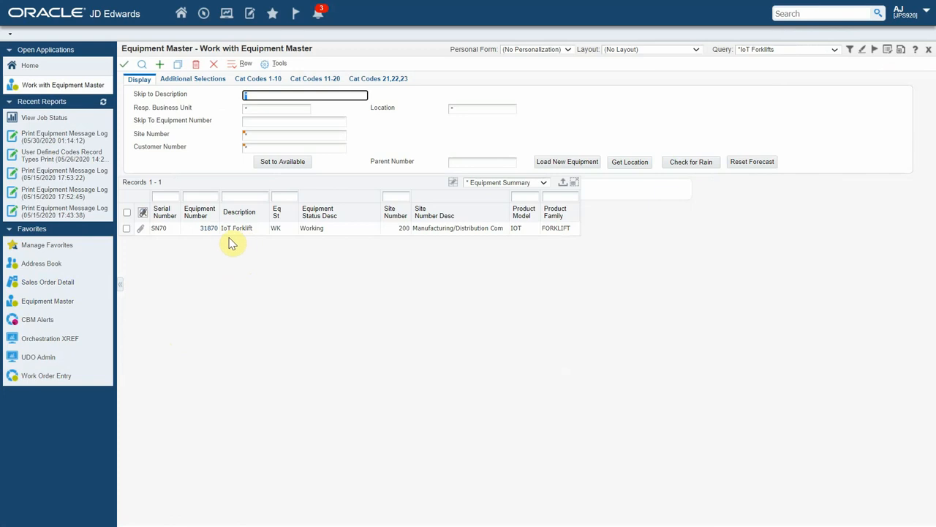
Open Equipment Master Revisions for forklift SN70 (equipment 31870)
double_click(210, 228)
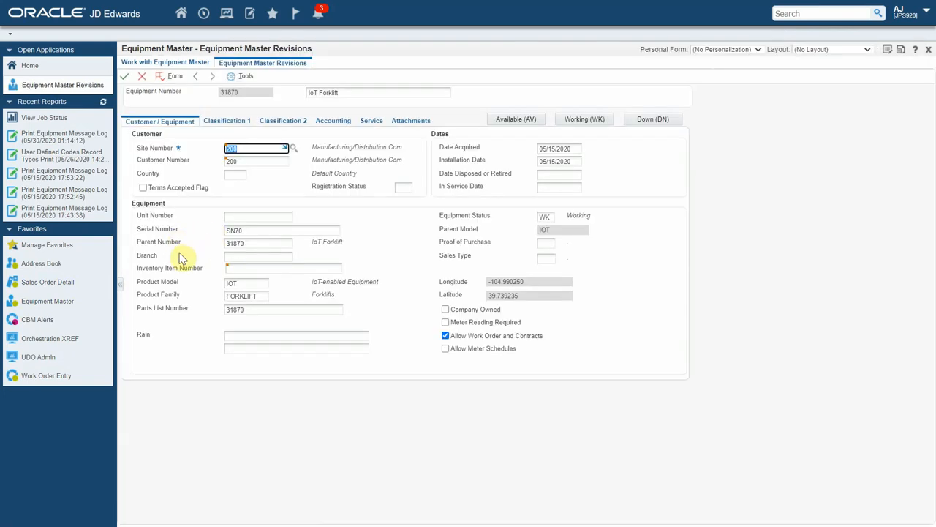
mouse_move(181, 264)
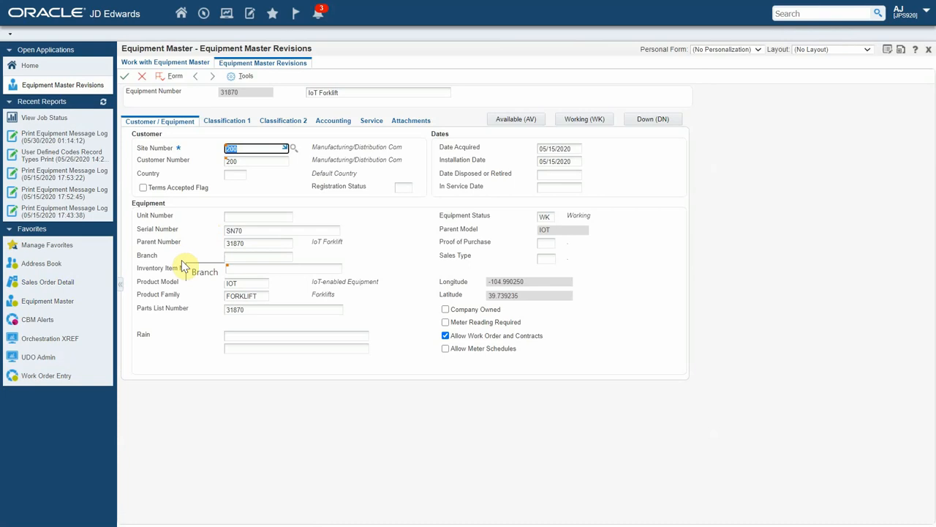
mouse_move(174, 348)
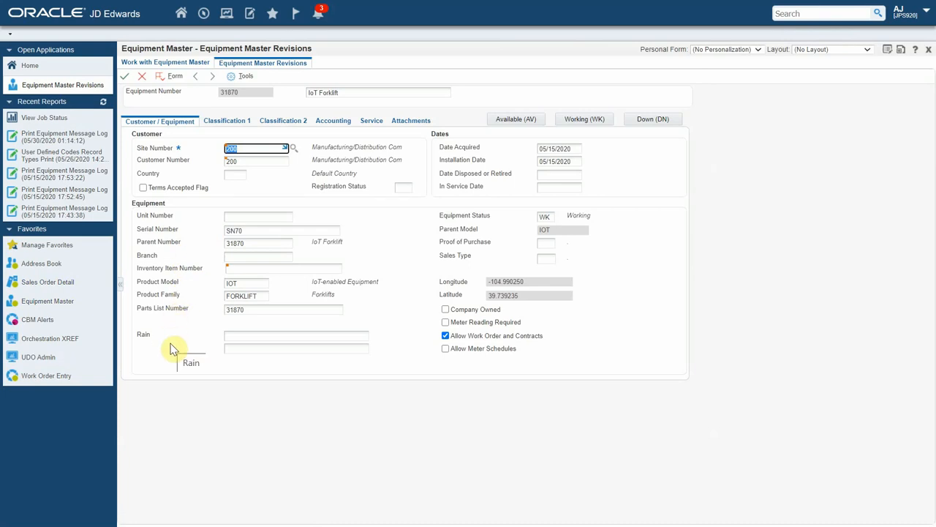
mouse_move(174, 351)
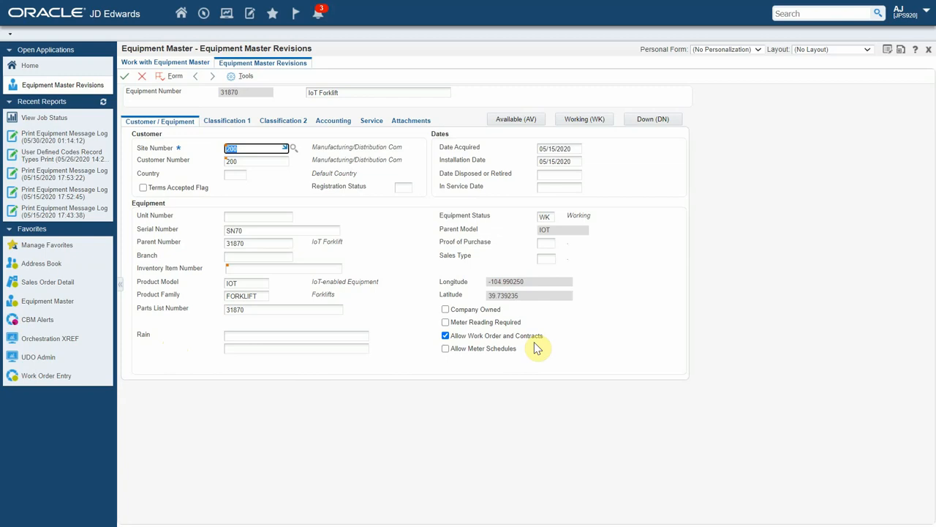
mouse_move(523, 307)
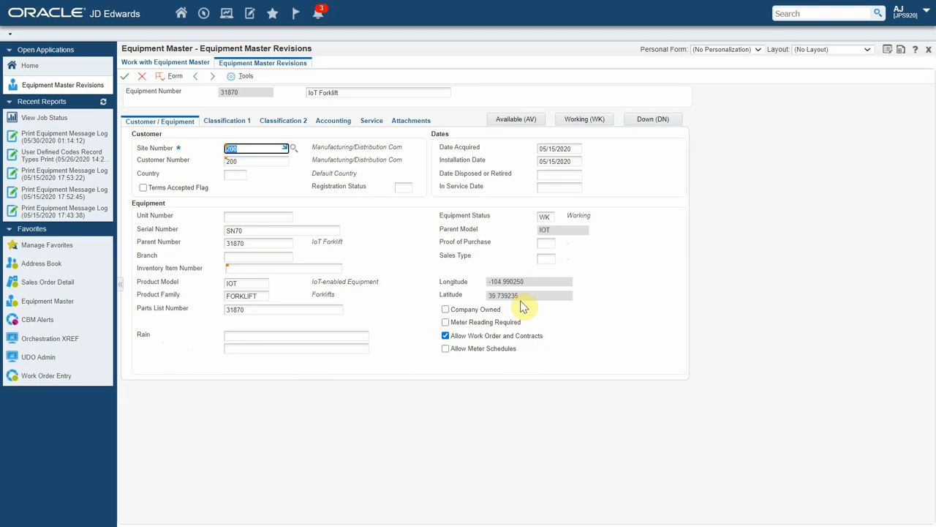
mouse_move(504, 260)
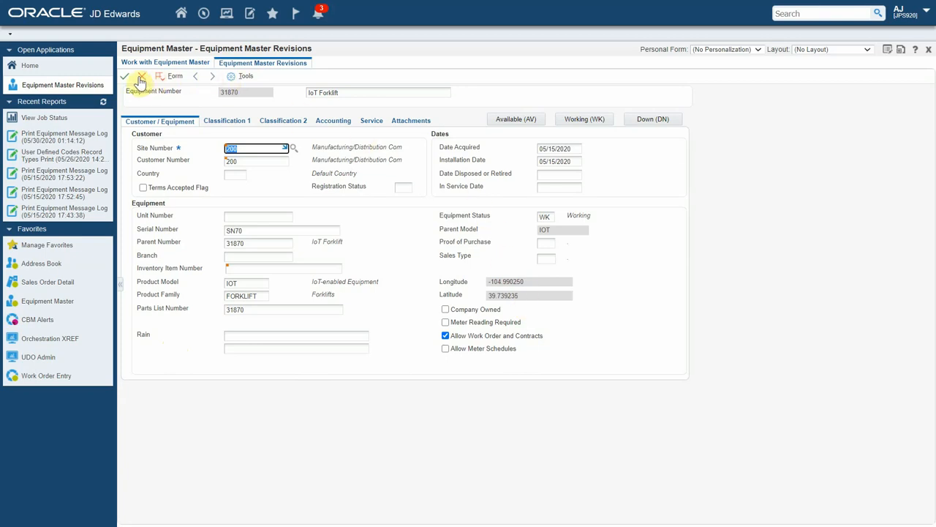
Cancel out of forklift 31870's revisions without saving
click(141, 76)
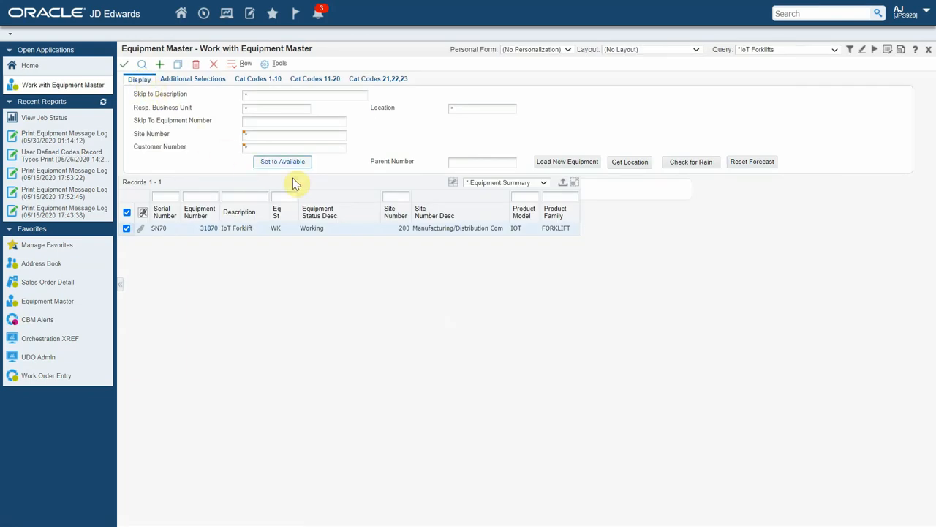
mouse_move(604, 189)
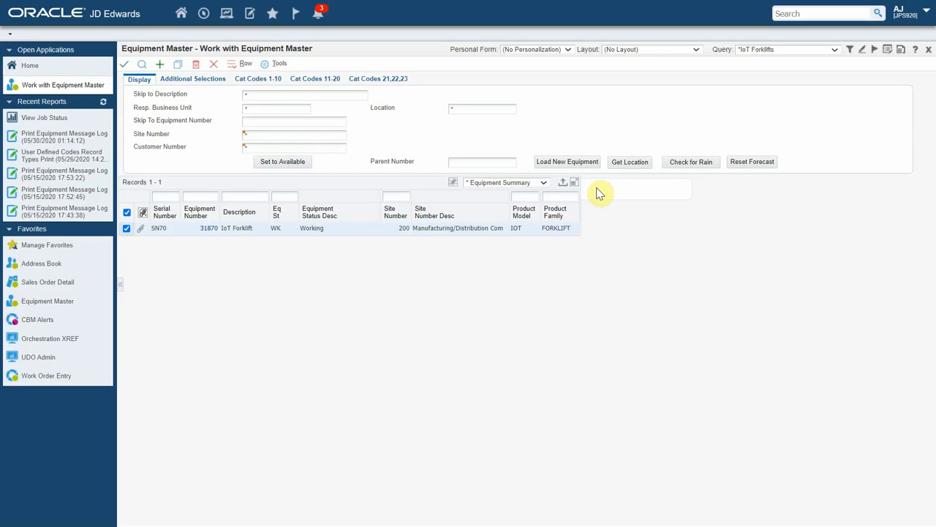
mouse_move(593, 184)
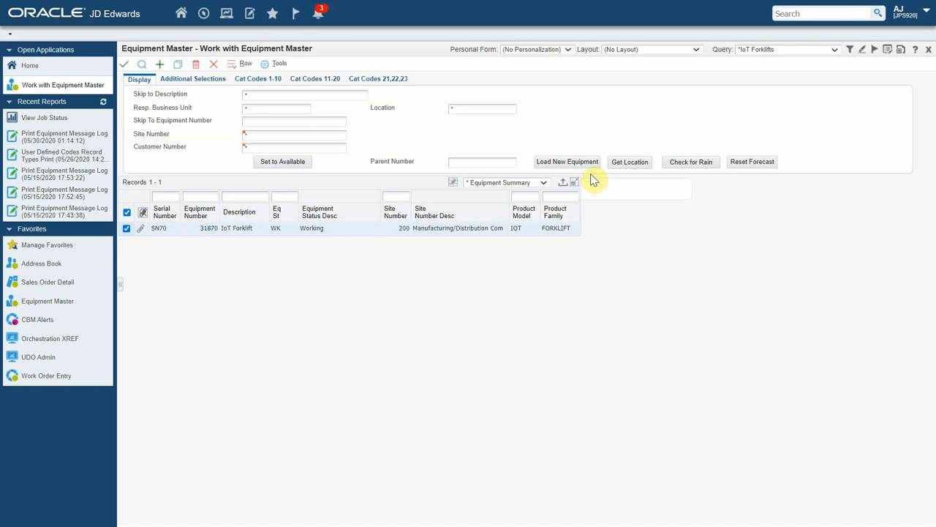
mouse_move(567, 161)
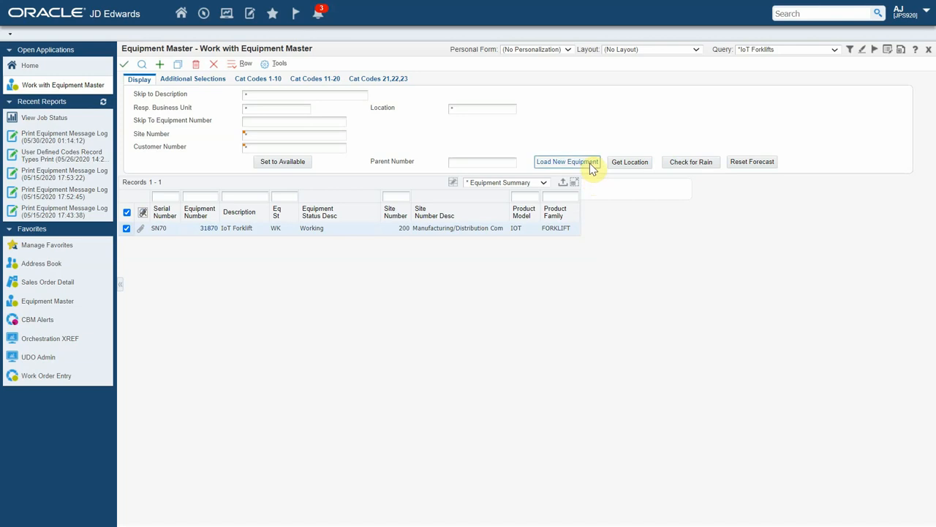
Load new equipment and refresh to show forklifts 31871–31875 on Standby
click(567, 162)
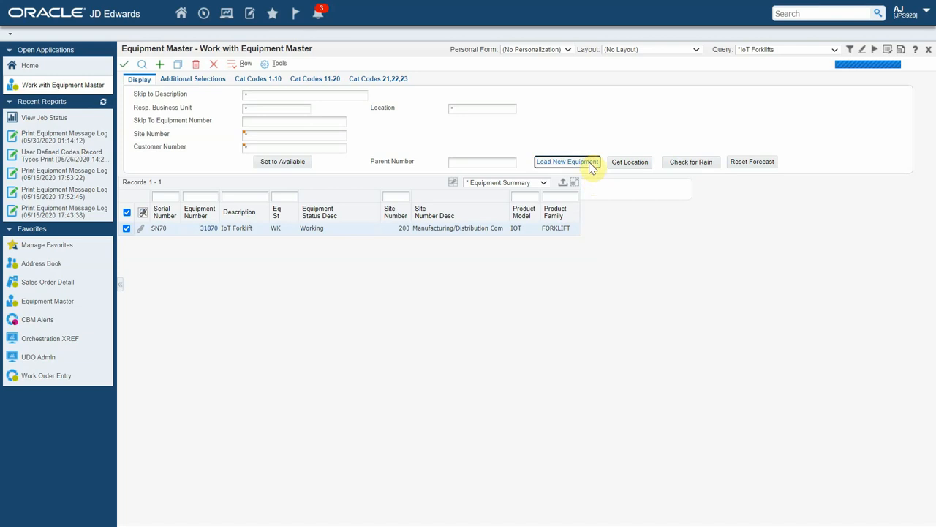
click(567, 162)
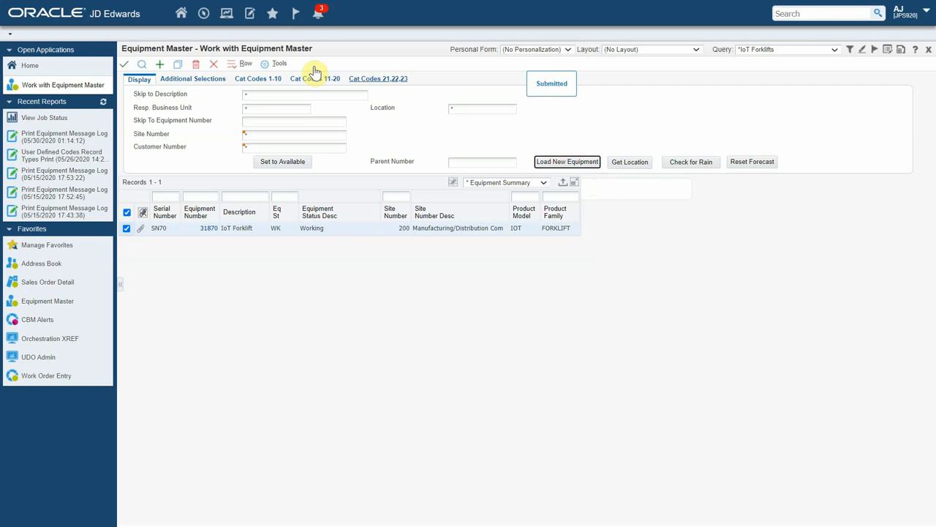
click(142, 64)
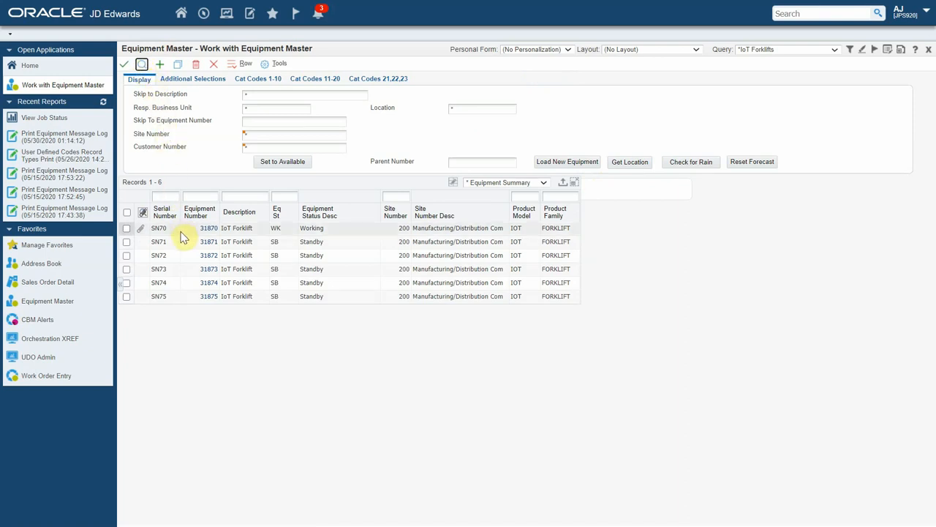
mouse_move(194, 232)
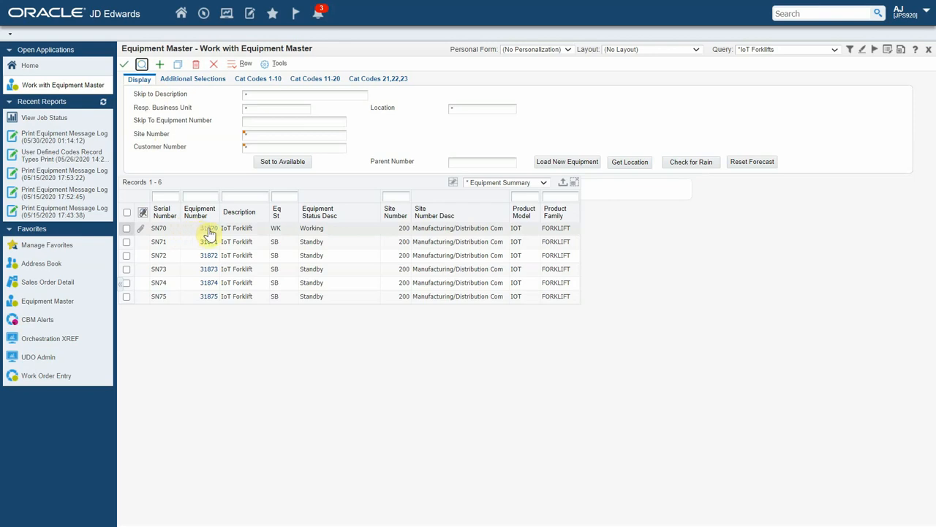
Open forklift 31870's record and set its status to Down (DN)
double_click(209, 227)
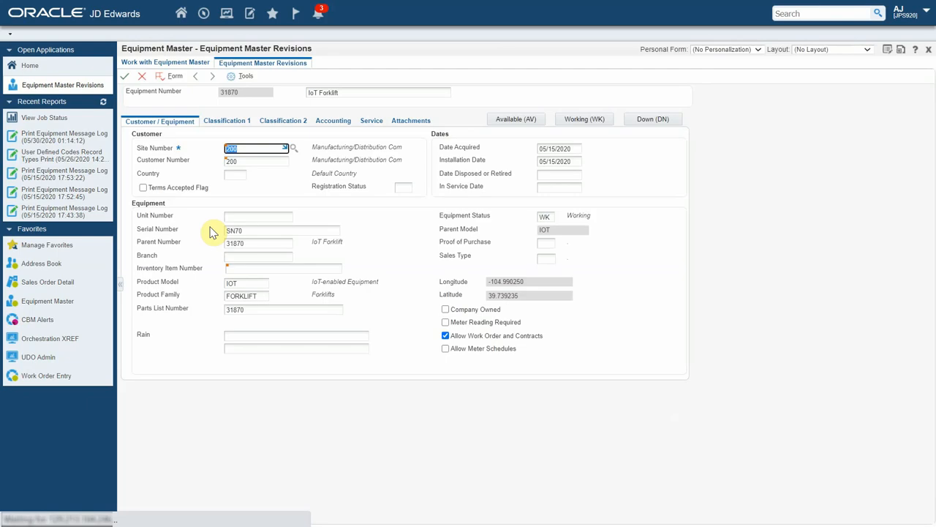
mouse_move(607, 232)
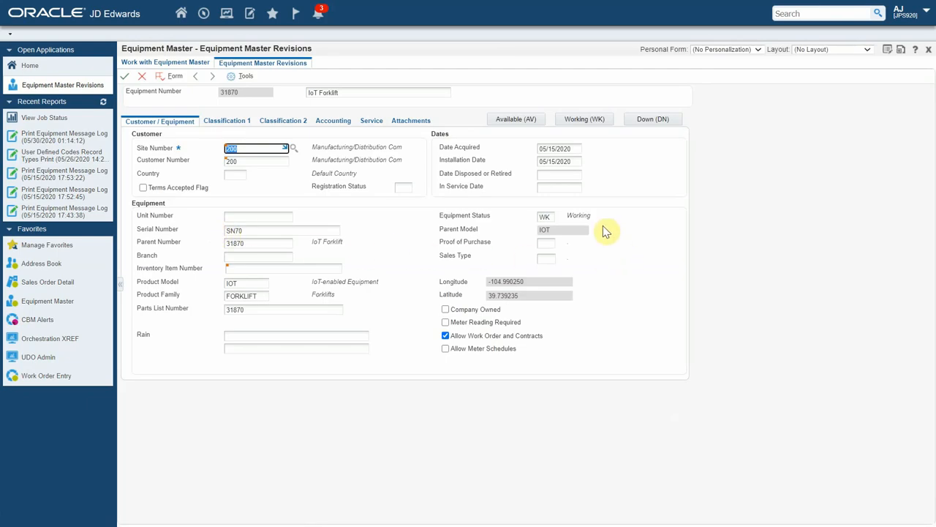
mouse_move(602, 228)
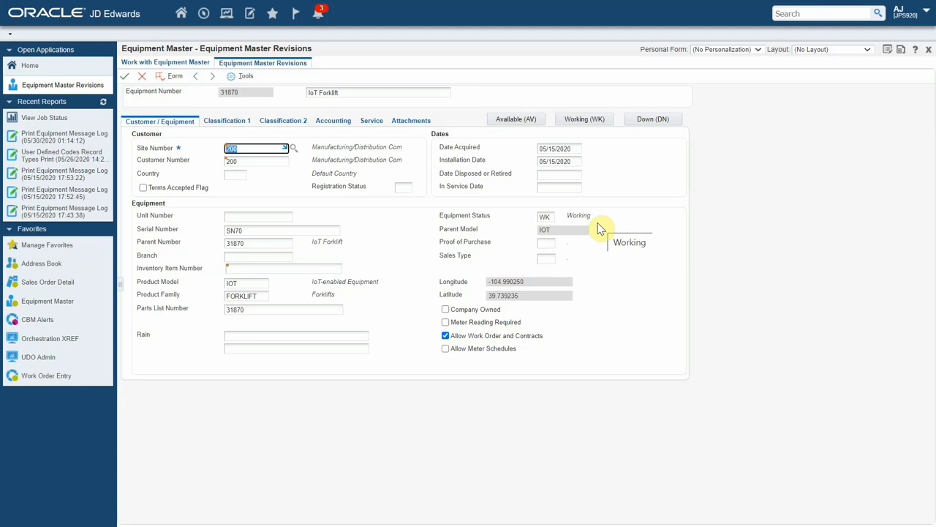
mouse_move(622, 142)
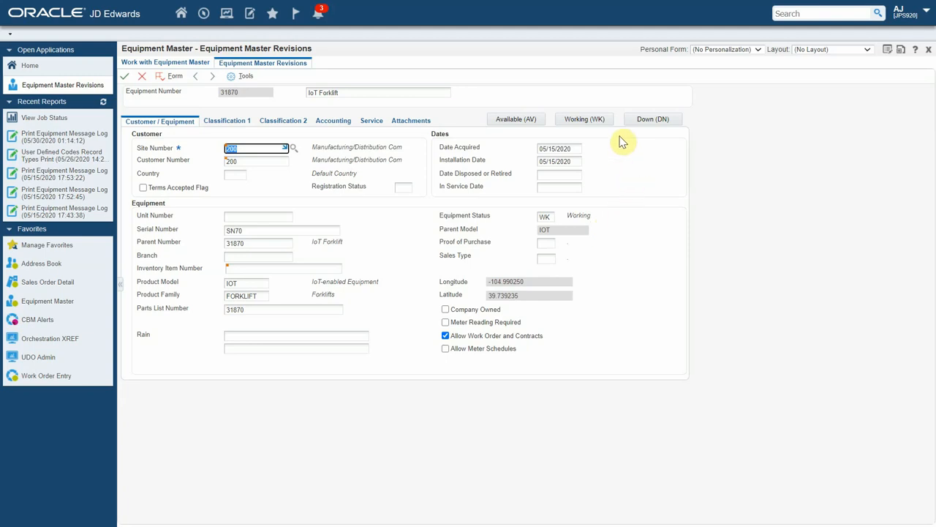
mouse_move(621, 136)
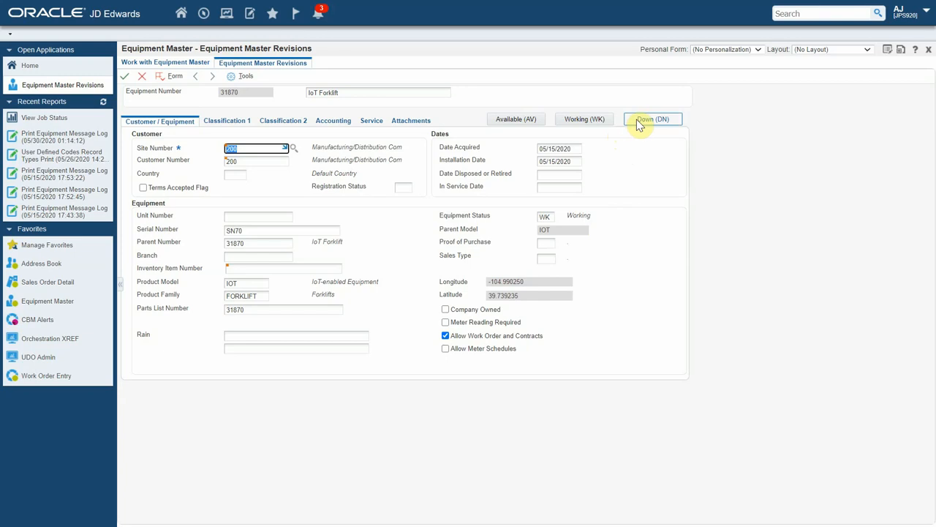
click(652, 119)
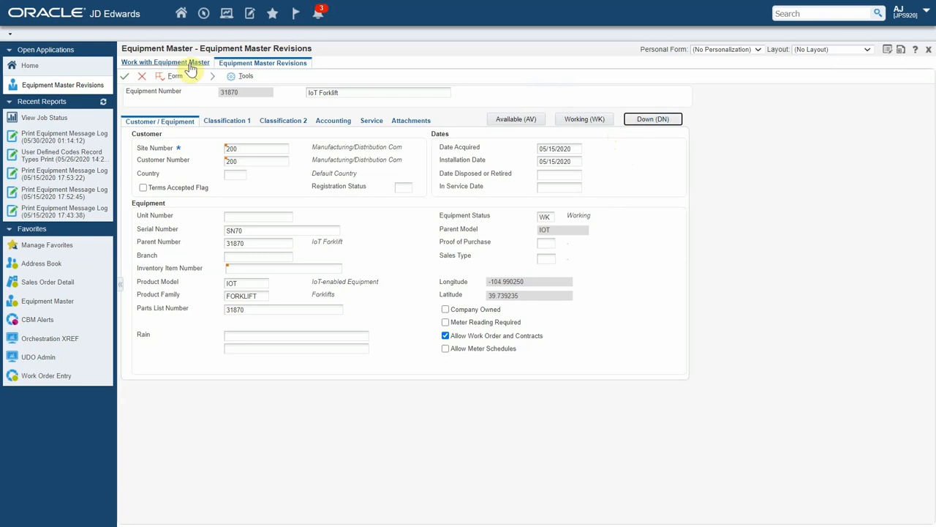
Refresh the equipment list showing SN70 Down – On Site, and view notifications
click(165, 63)
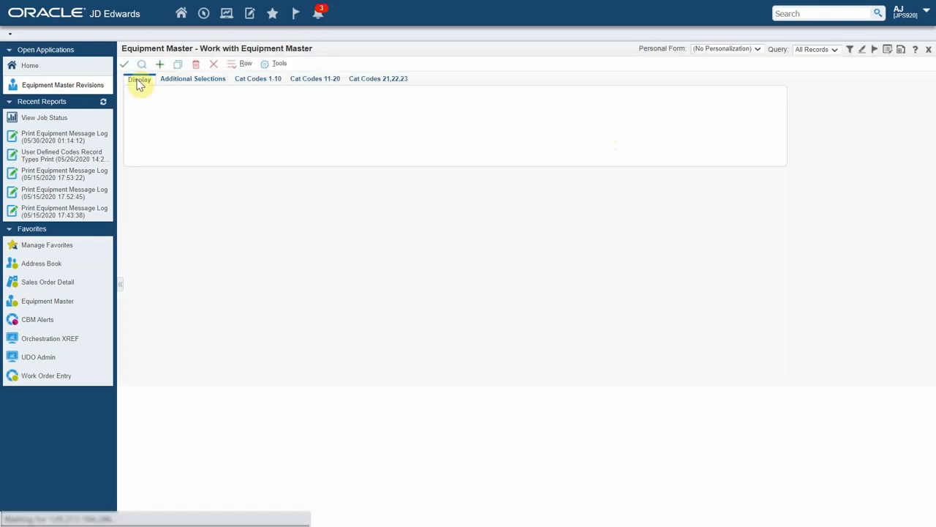
click(142, 64)
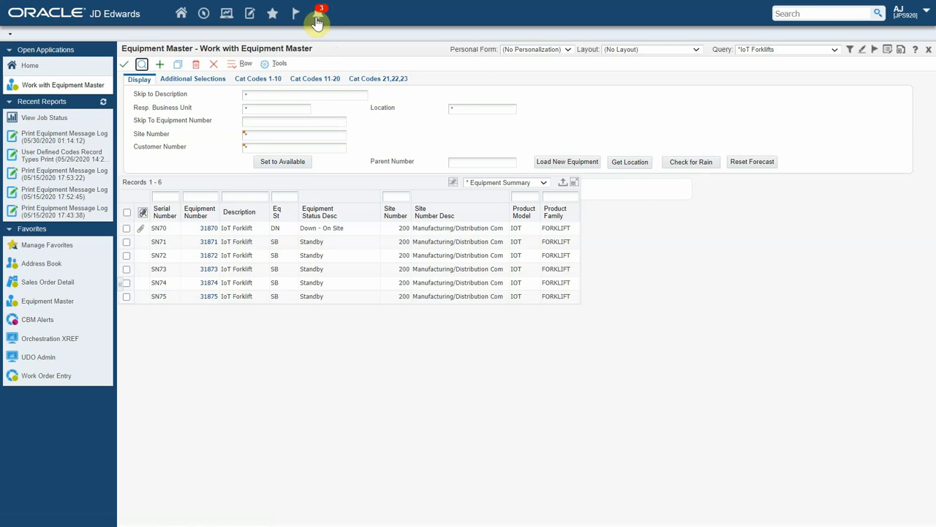
click(317, 12)
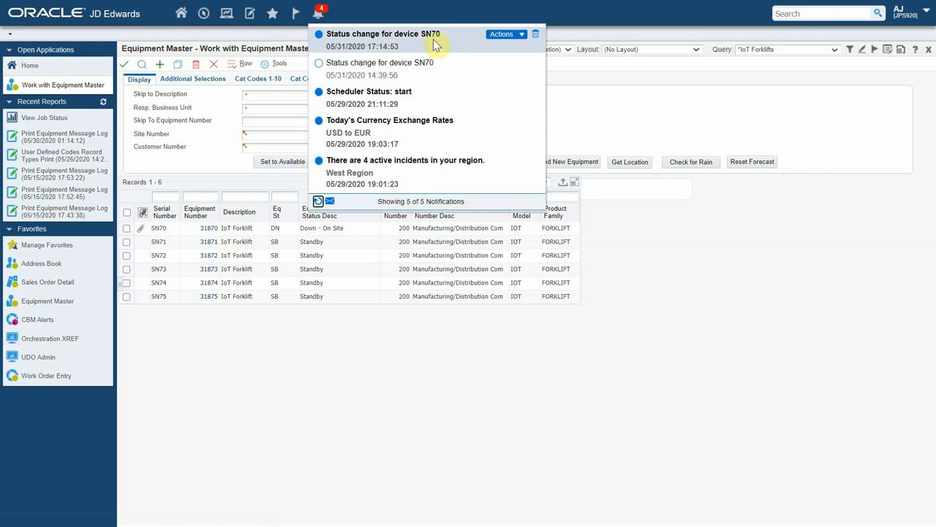
Open the latest SN70 status-change notification reporting WK to DN
click(383, 34)
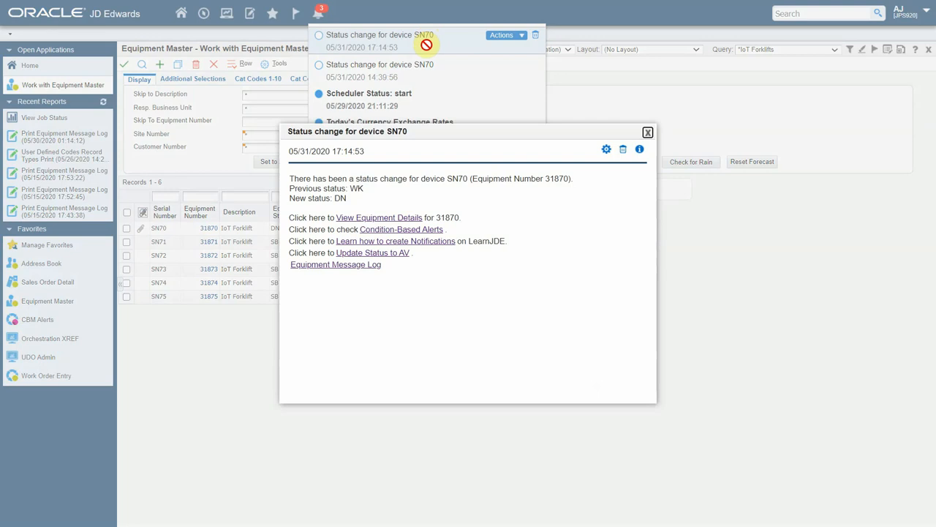
mouse_move(452, 222)
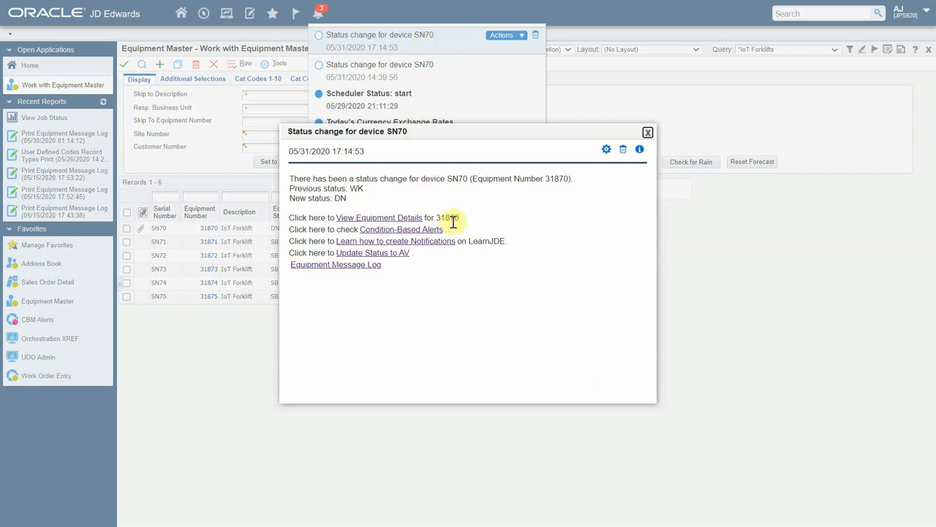
mouse_move(465, 225)
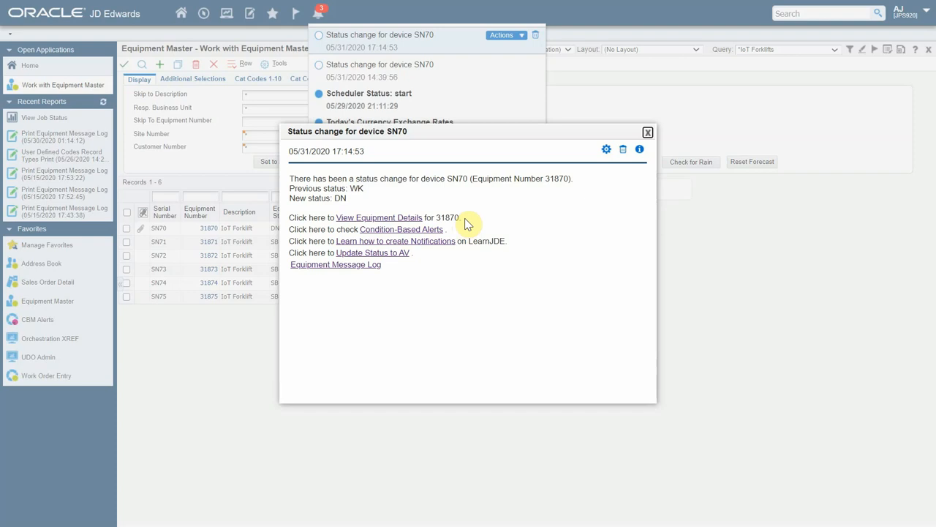
mouse_move(371, 253)
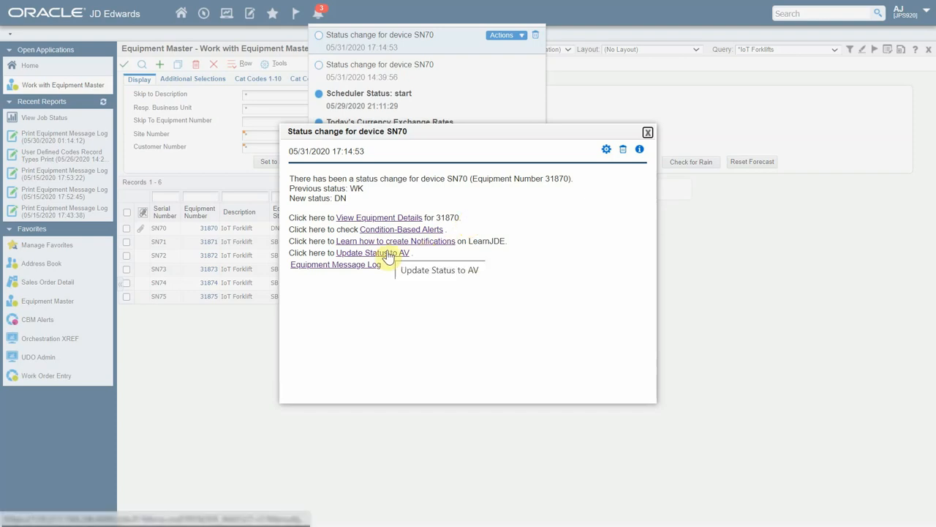
Update SN70's status to AV from the notification and close the success popup
click(373, 253)
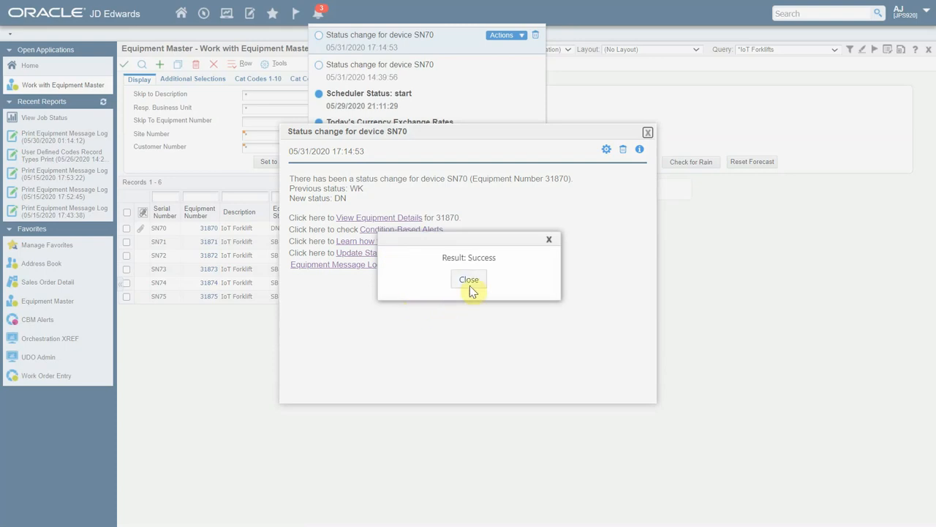
click(469, 278)
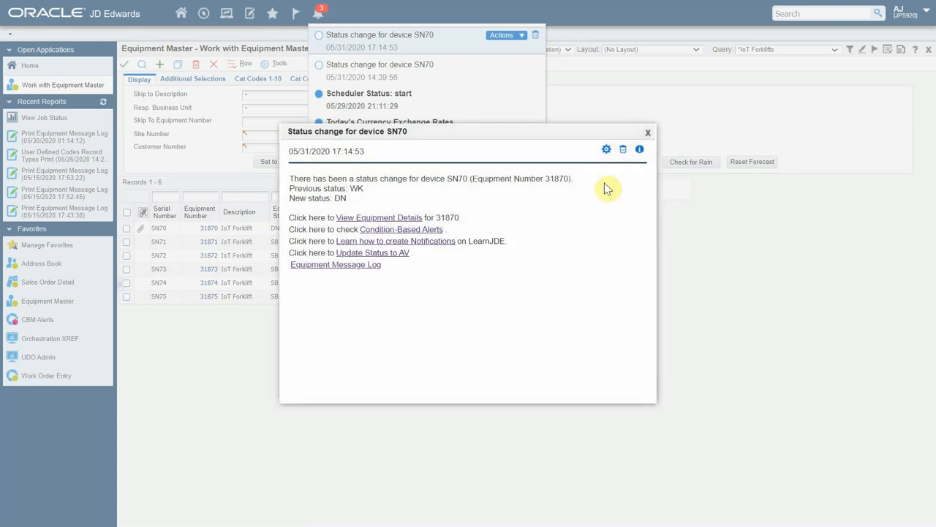
Close the SN70 notification, revealing SN70 as Available – On Job Site
click(648, 133)
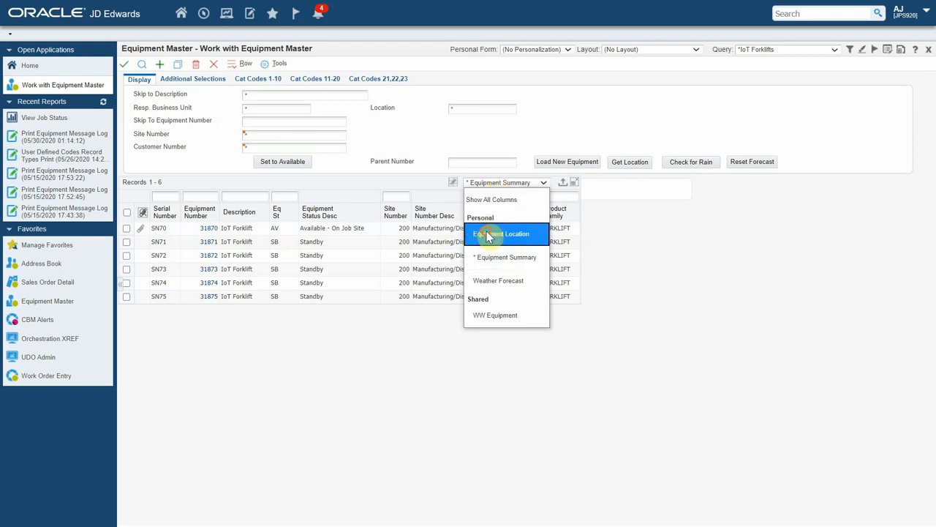
Switch the grid format to Equipment Location to show latitude and longitude
click(501, 233)
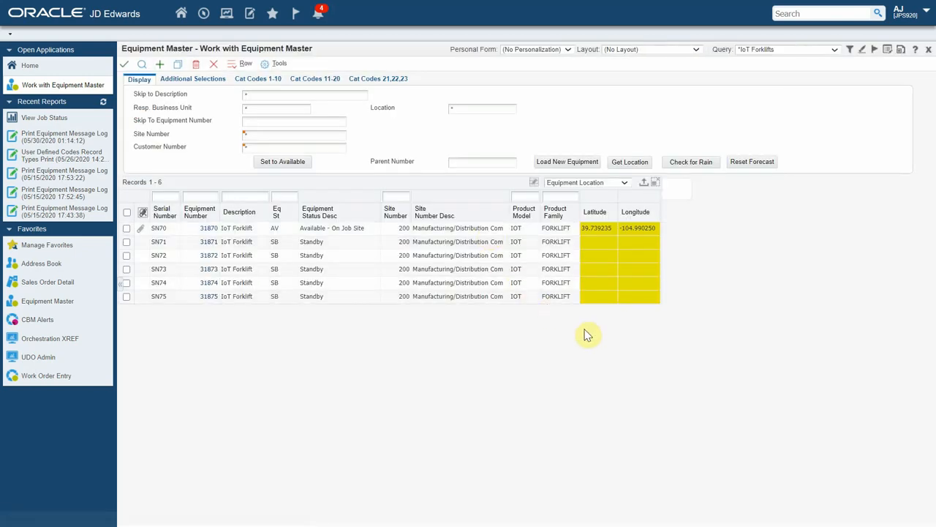
mouse_move(677, 245)
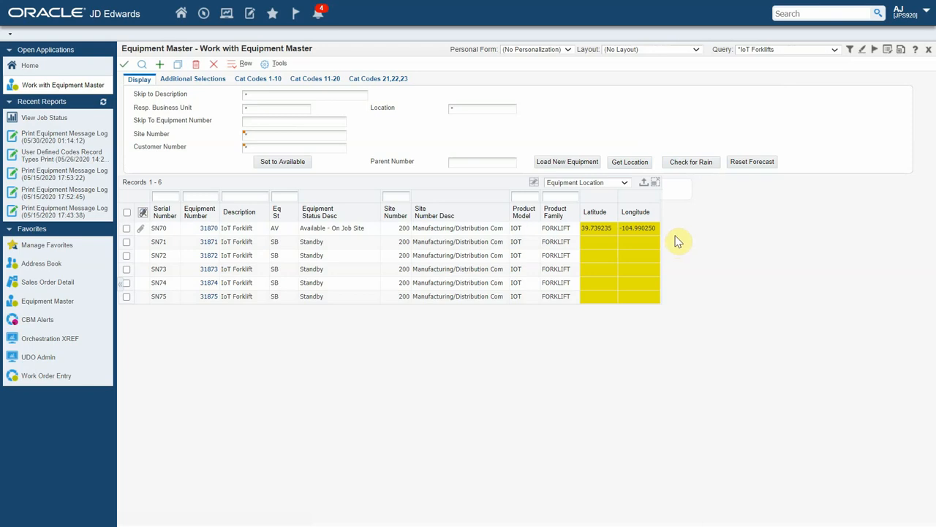
mouse_move(671, 185)
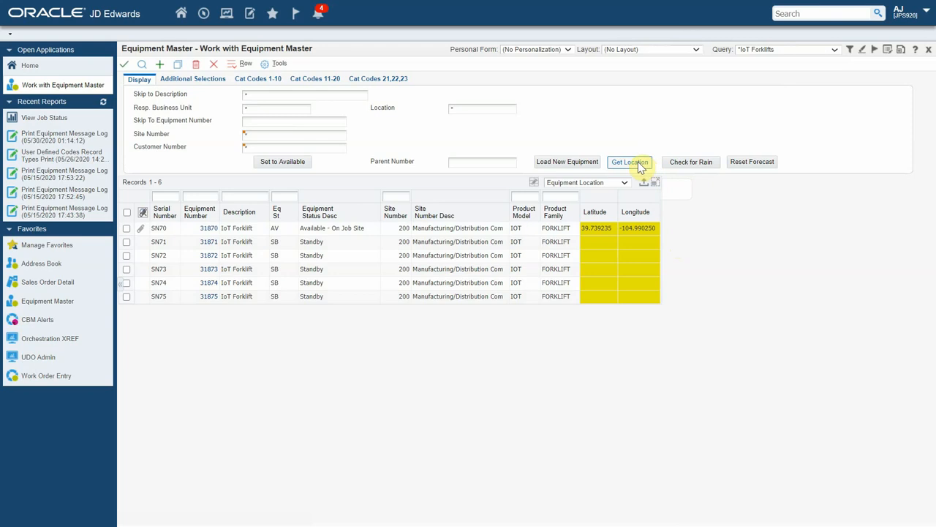
Request locations for forklifts SN70–SN75 and refresh the grid to show their coordinates
click(629, 161)
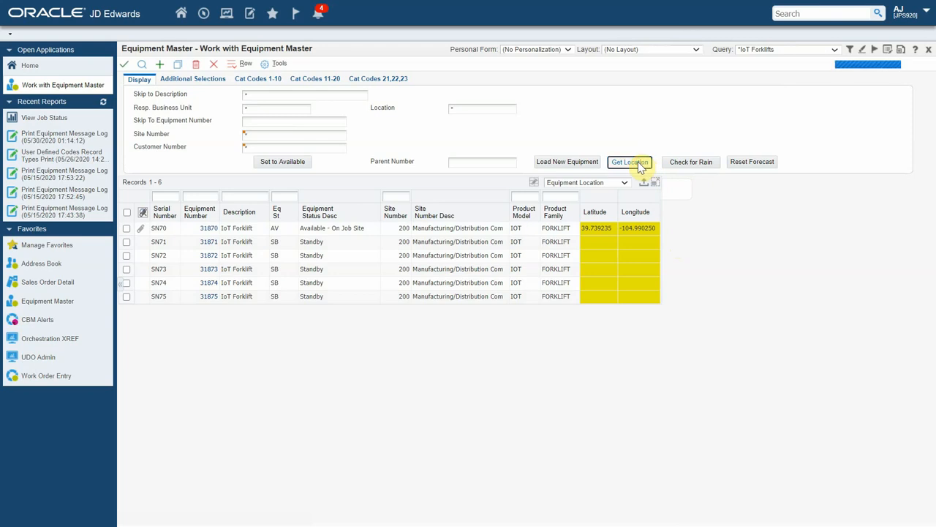
click(629, 162)
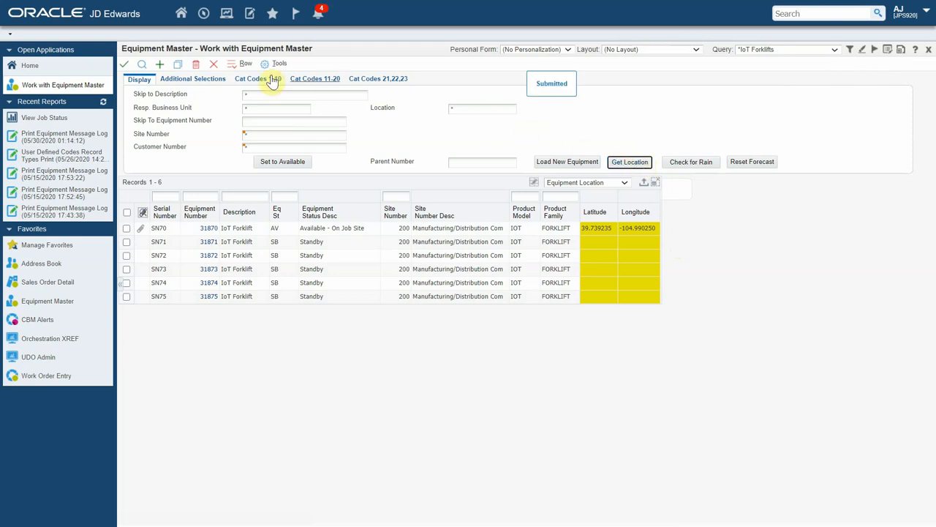
click(142, 64)
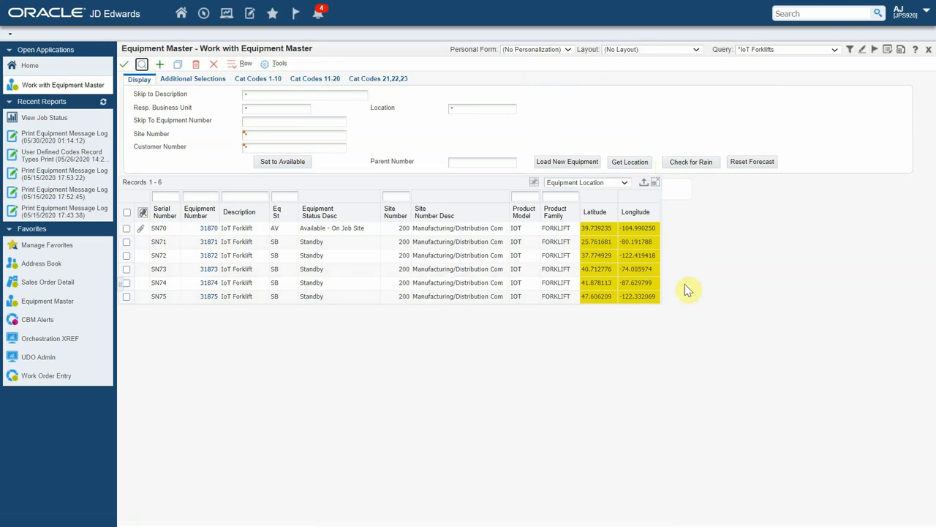
mouse_move(673, 261)
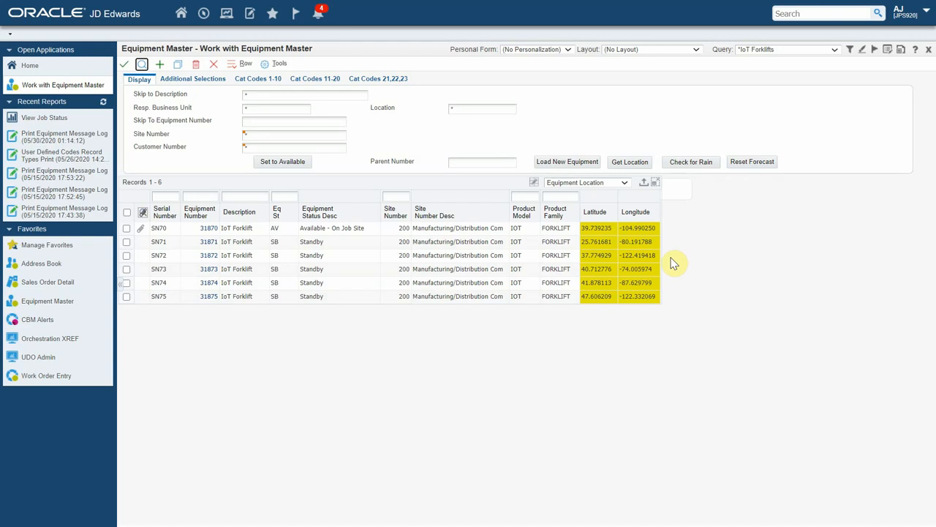
mouse_move(669, 241)
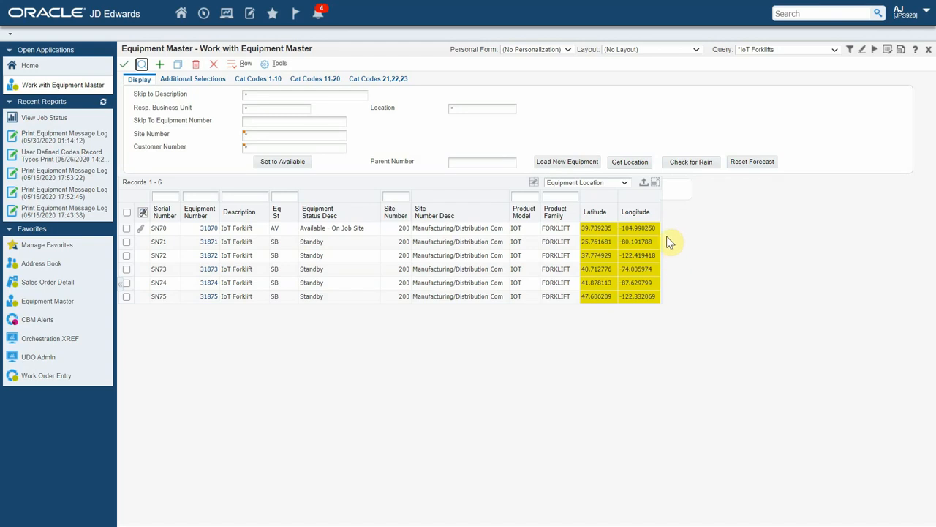
Switch the forklift grid to the saved Weather Forecast column layout
click(623, 182)
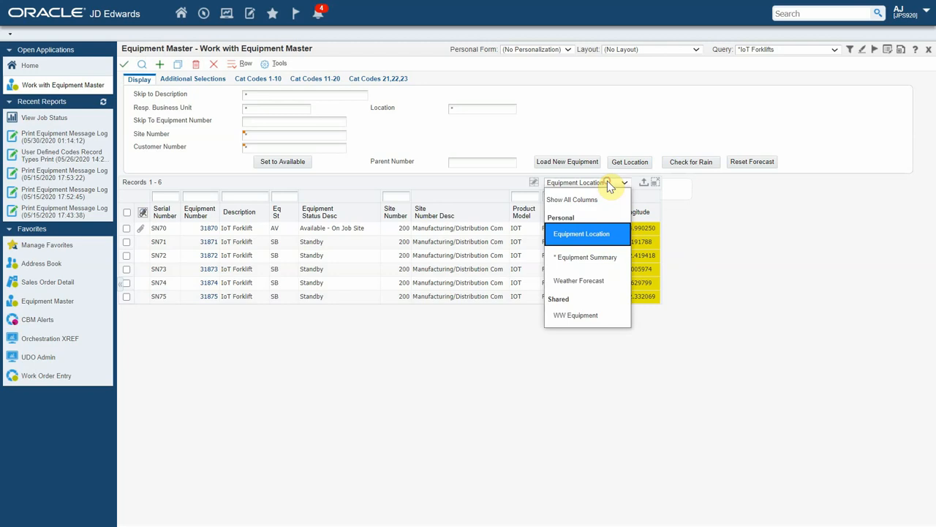
mouse_move(579, 281)
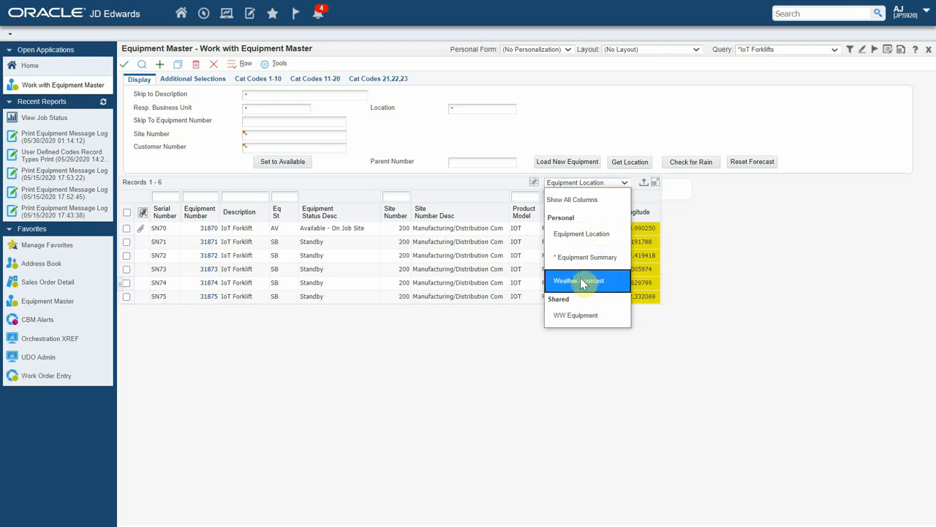
click(578, 281)
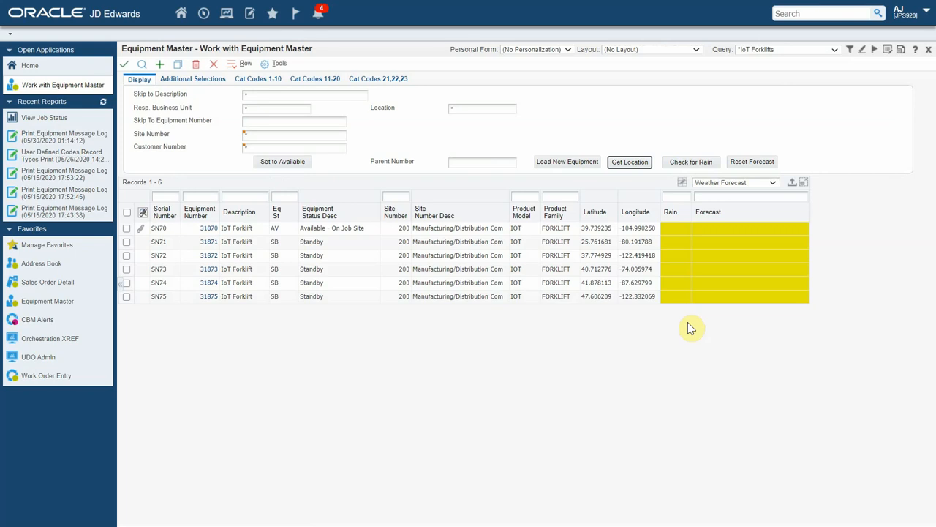
mouse_move(543, 313)
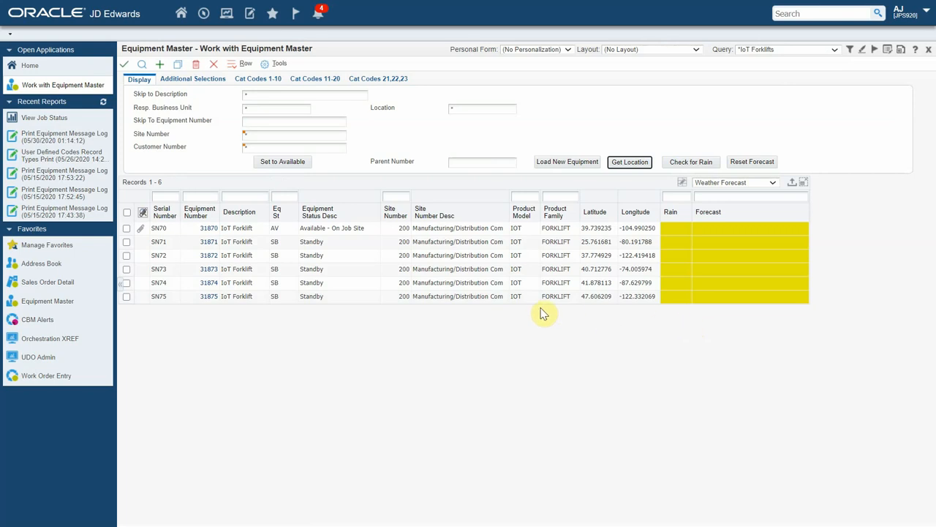
mouse_move(128, 214)
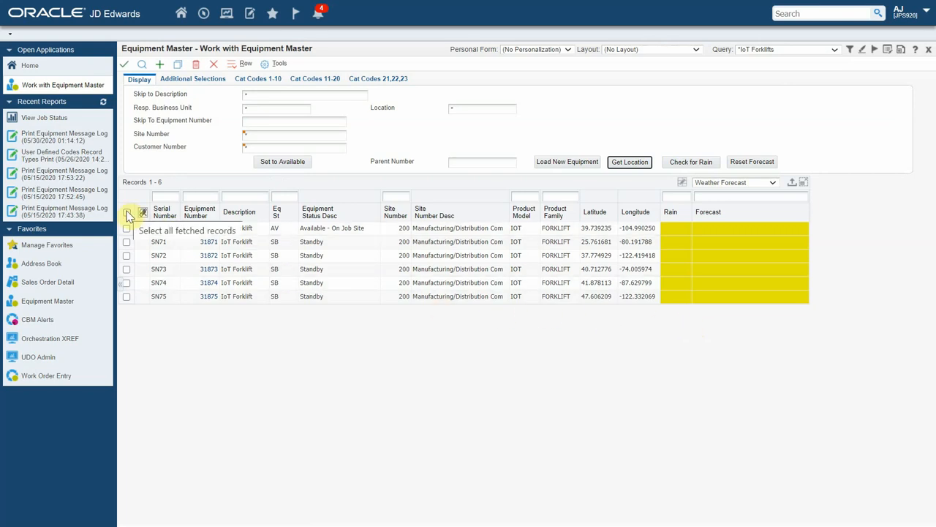
Select all six forklifts, run Check for Rain, and refresh to show rain at SN70 and SN75
click(127, 212)
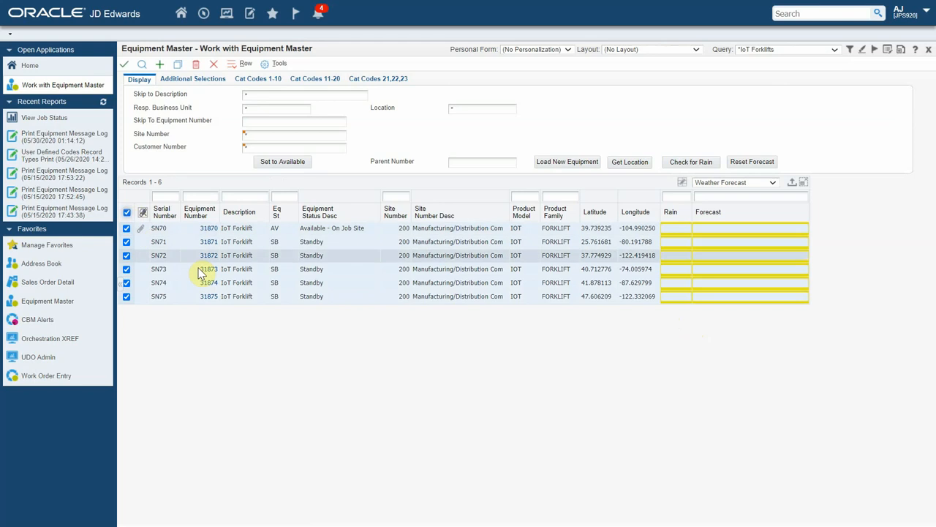
mouse_move(741, 348)
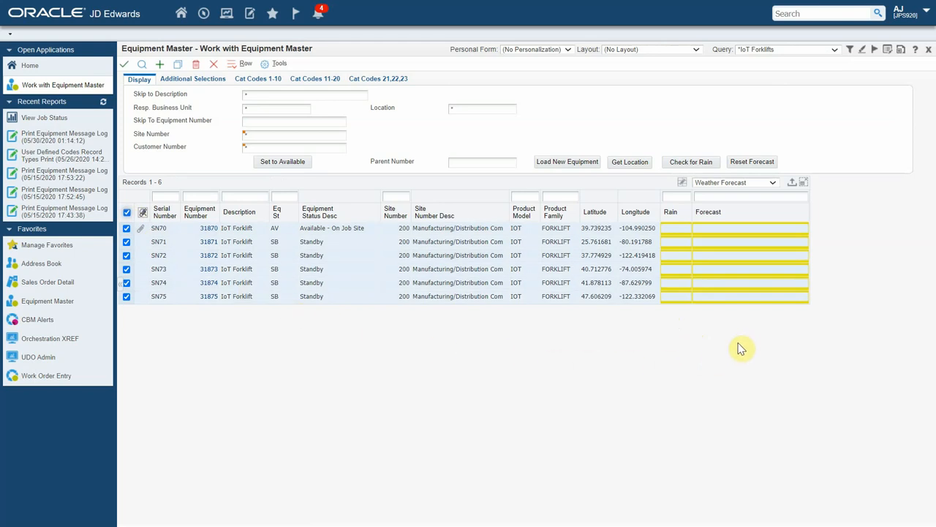
mouse_move(731, 220)
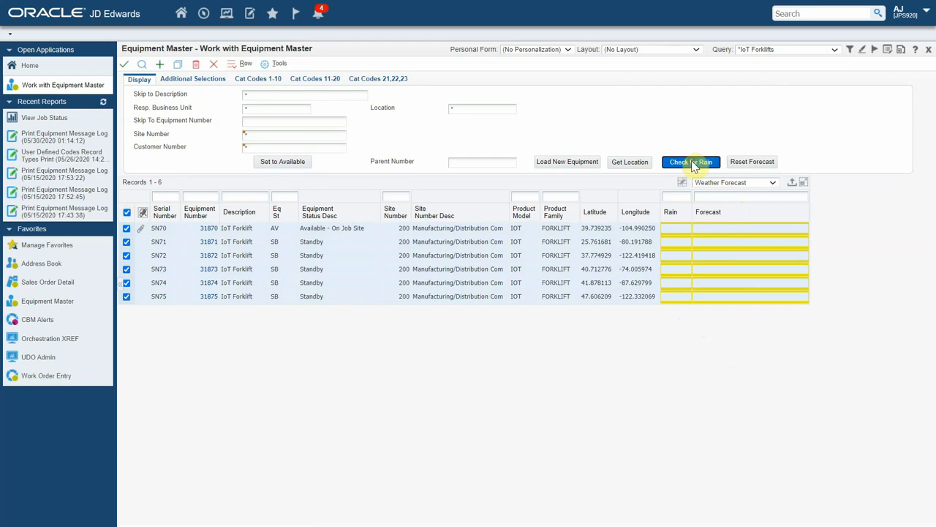
click(690, 161)
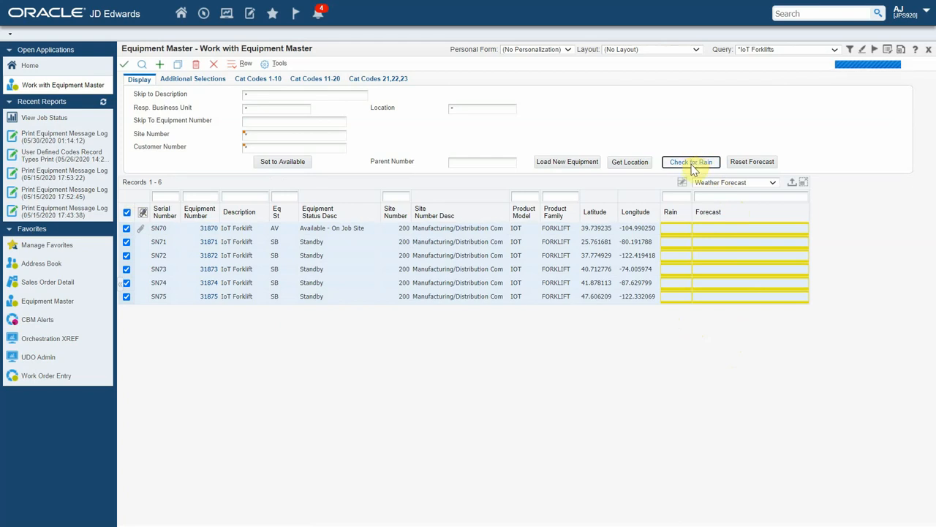
click(691, 162)
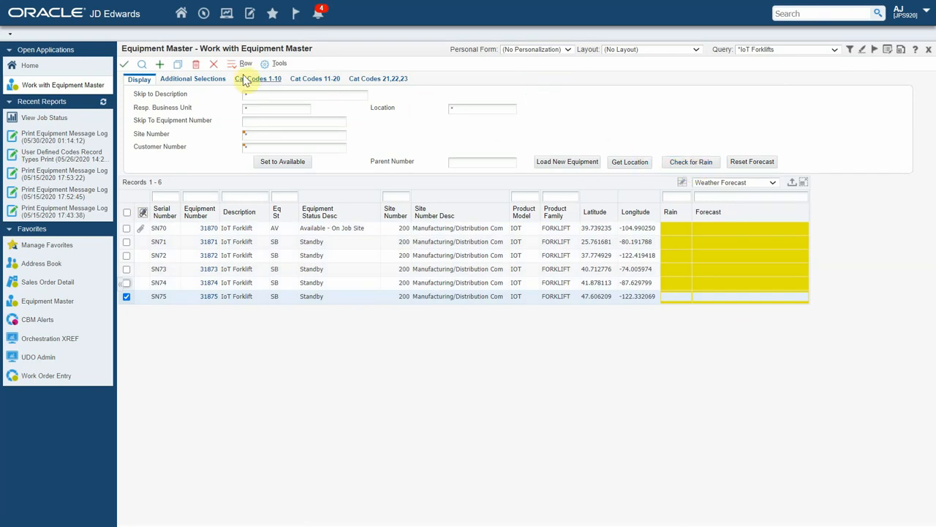
click(142, 64)
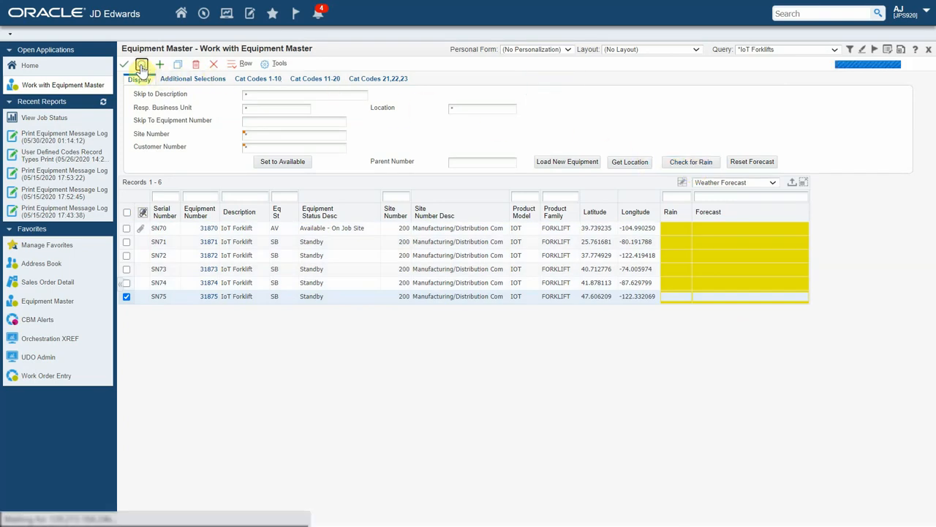
click(690, 162)
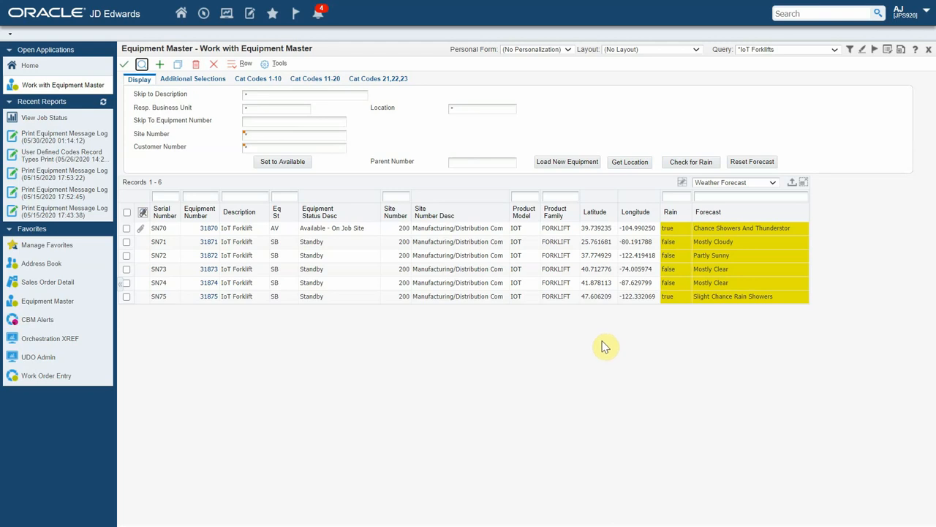
mouse_move(113, 327)
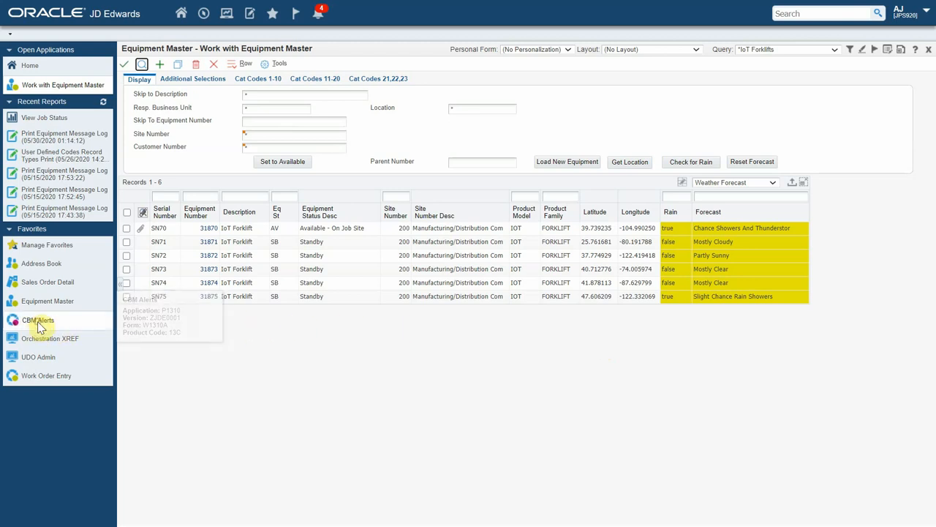
Open CBM Alerts from Favorites to view the SN75 and SN70 rain-forecast alarms
click(37, 324)
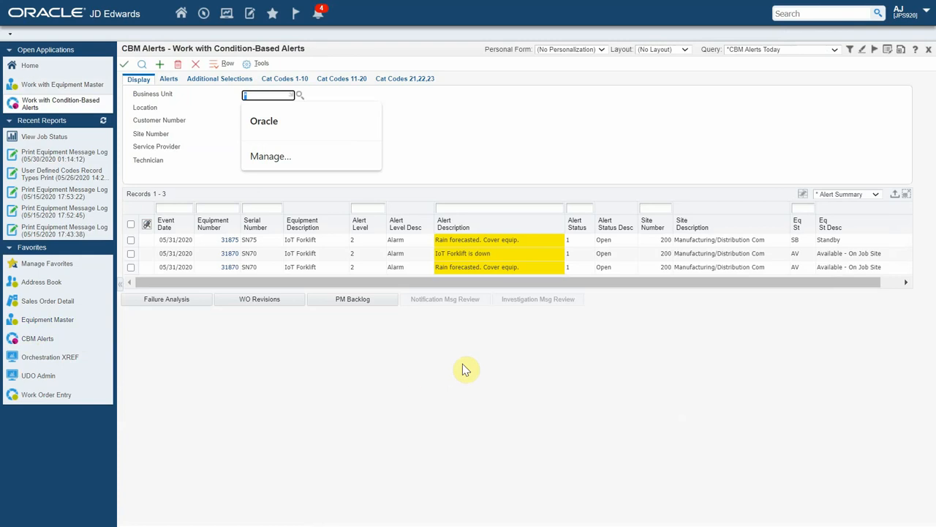
mouse_move(544, 333)
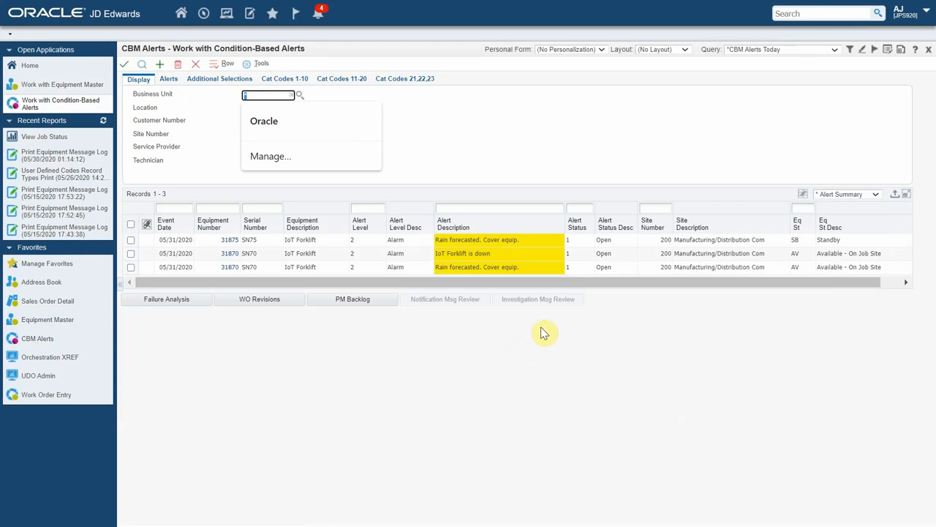
mouse_move(547, 329)
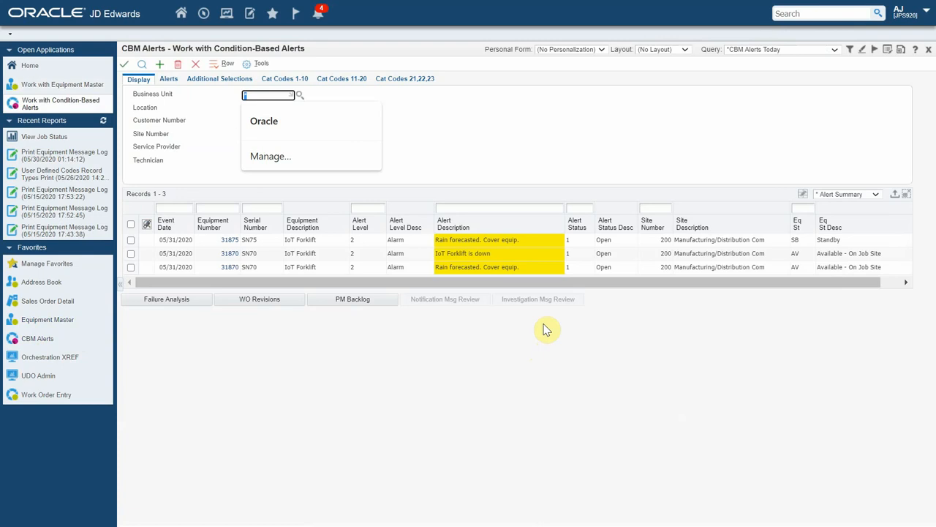
mouse_move(543, 326)
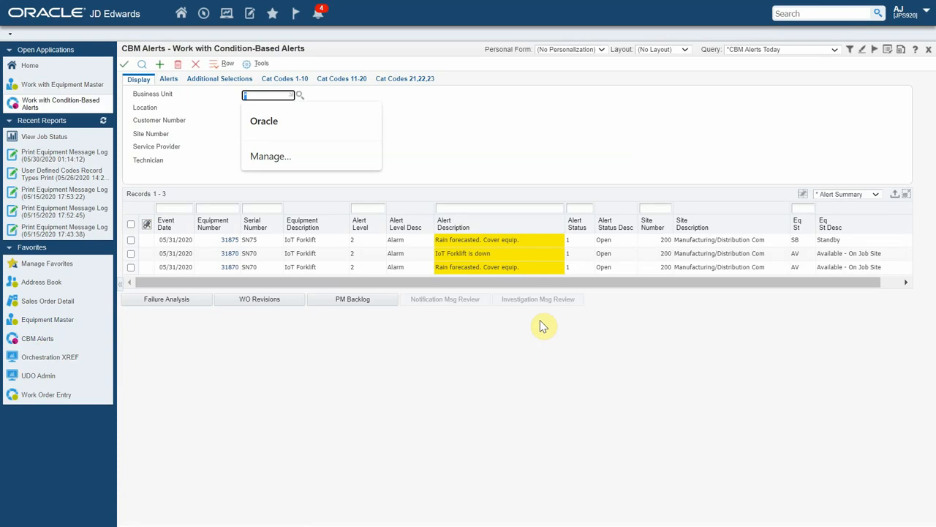